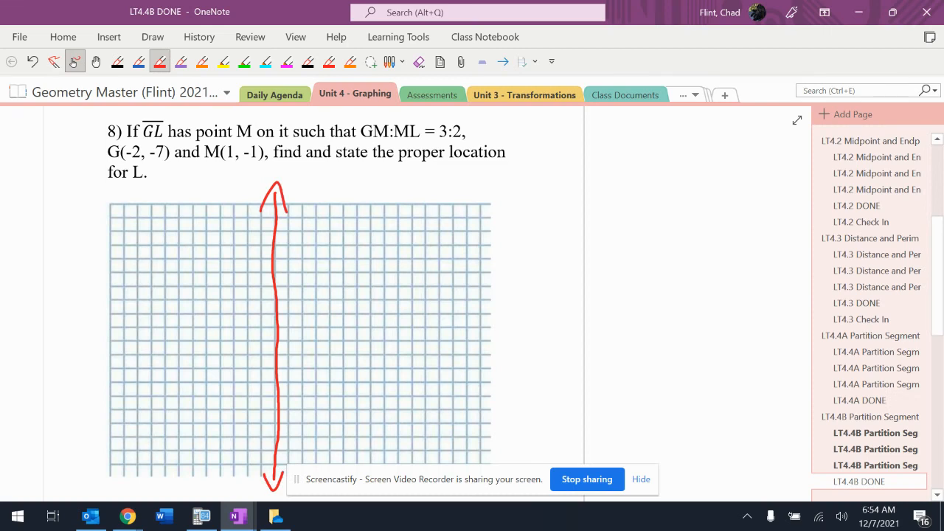
# Sketch the x and y axes in red pen, label X and Y, and write 3+2=5 parts
pyautogui.moveTo(106, 327); pyautogui.dragTo(295, 328)
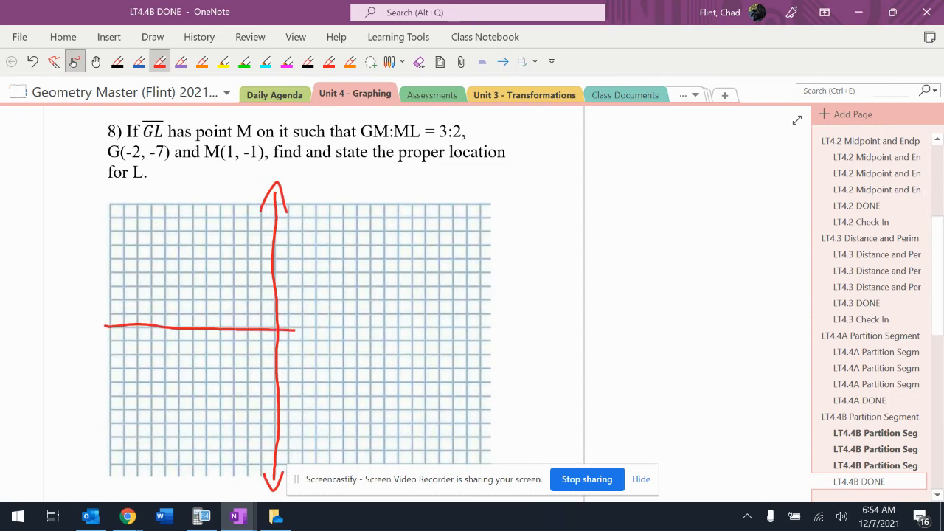
pyautogui.moveTo(295, 327); pyautogui.dragTo(484, 328)
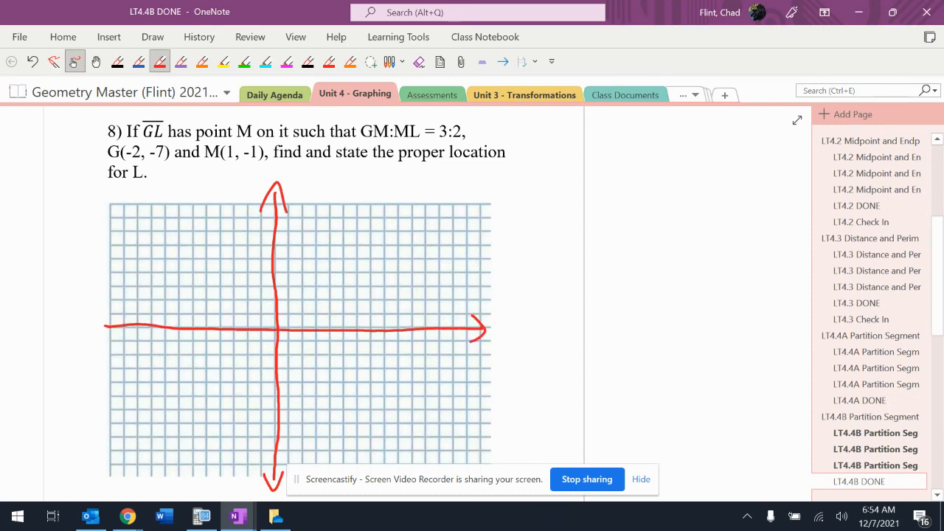
pyautogui.moveTo(302, 170); pyautogui.dragTo(501, 354)
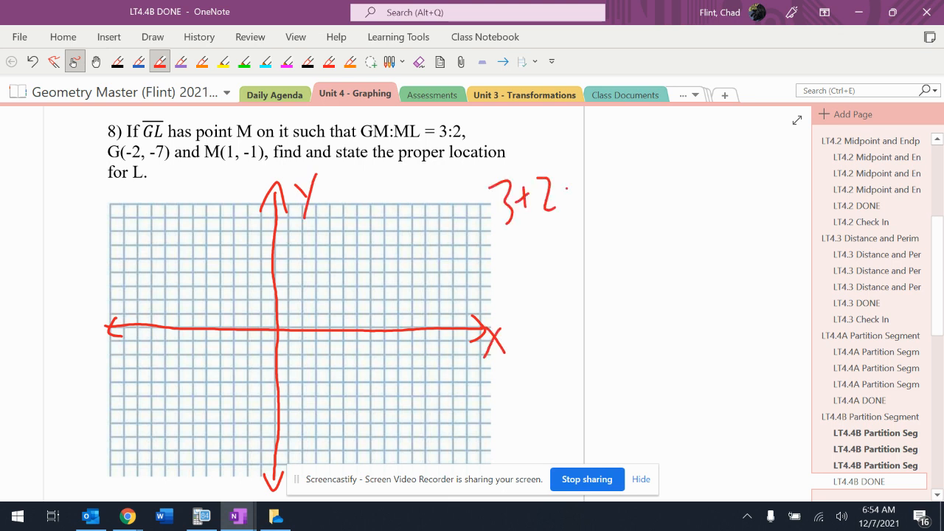
pyautogui.moveTo(568, 195); pyautogui.dragTo(652, 192)
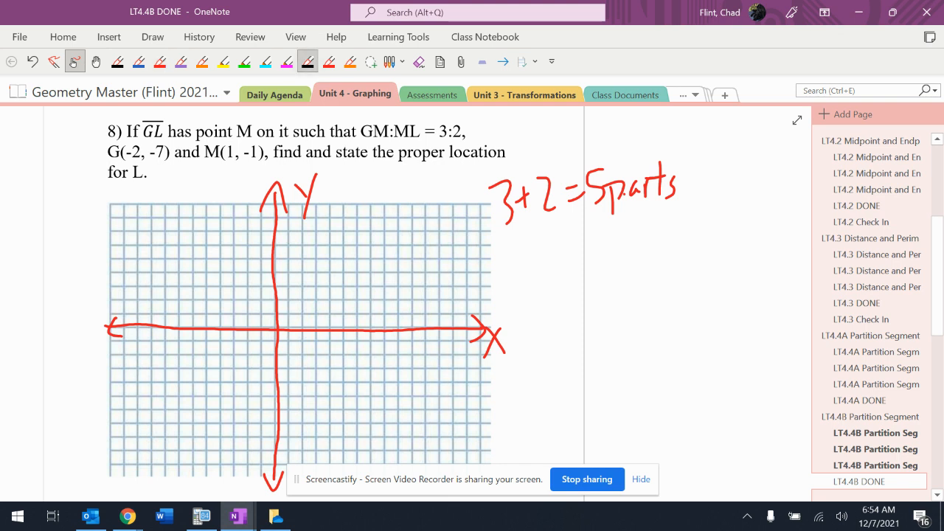
# Dot G in black, count 6 up and 3 right in blue to M, and highlight GM and the ratio's 3 in yellow
pyautogui.click(248, 425)
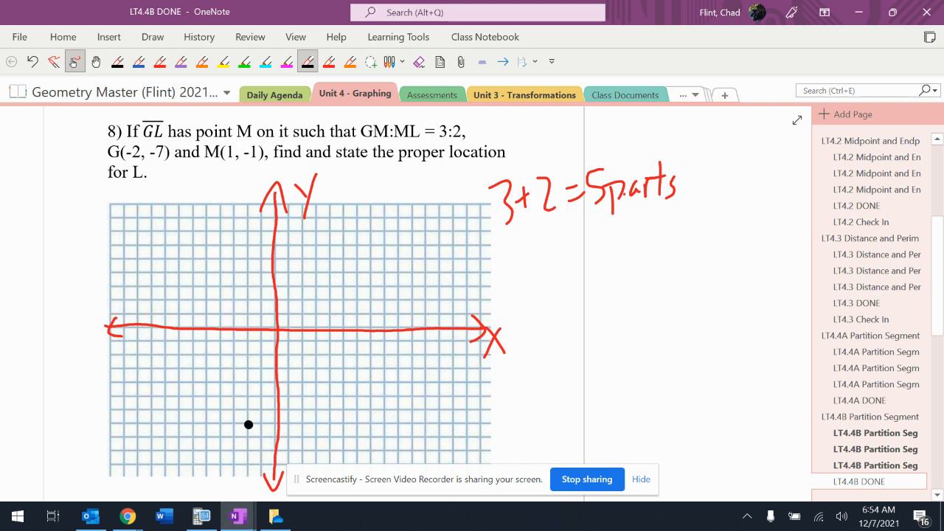
pyautogui.click(289, 339)
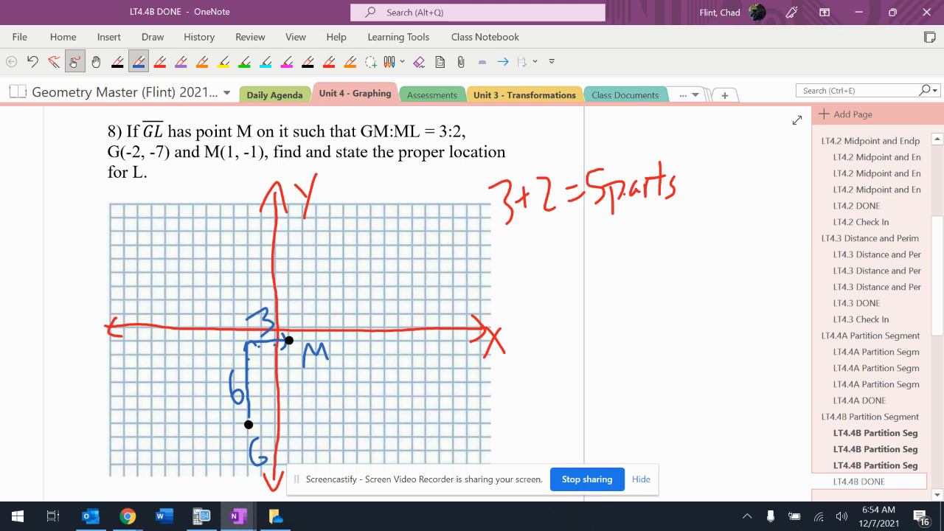
pyautogui.click(224, 62)
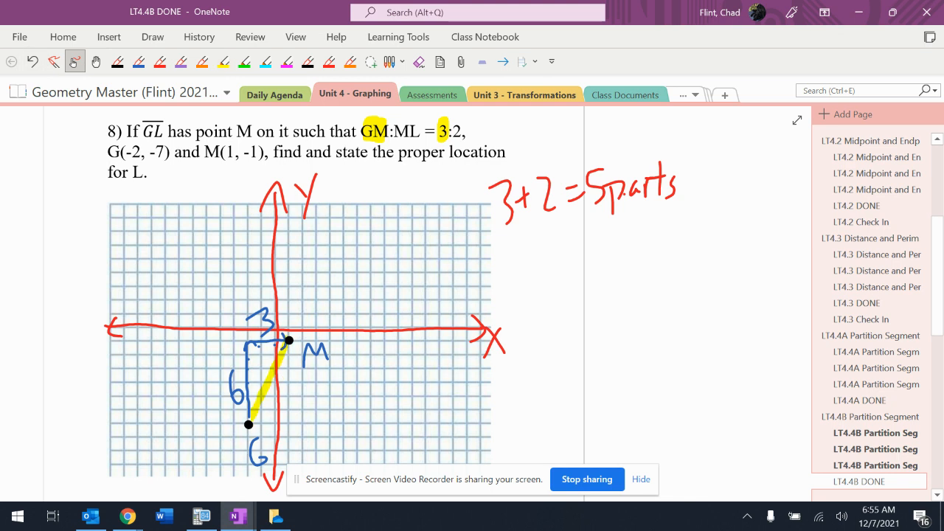
# Number and dot the division points splitting GM into three parts, then highlight ML and the ratio's 2 in blue
pyautogui.scroll(-3)
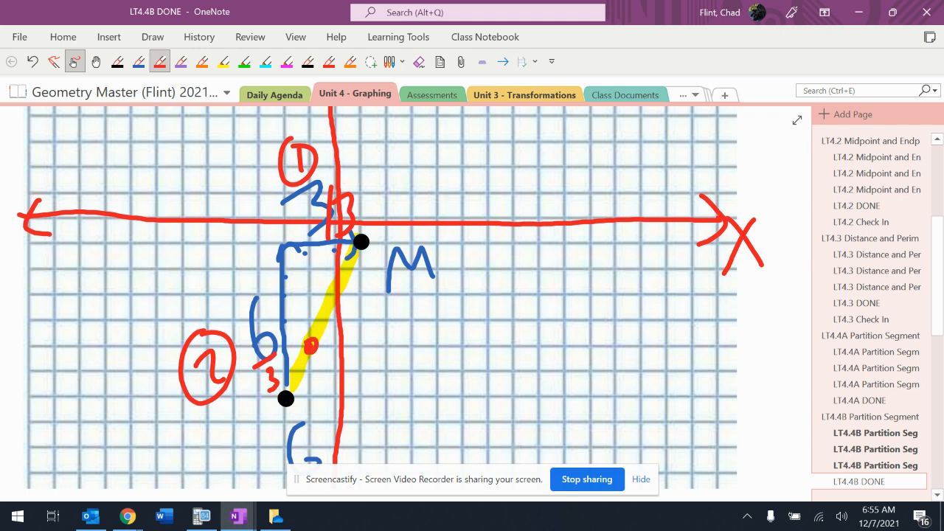
pyautogui.click(336, 298)
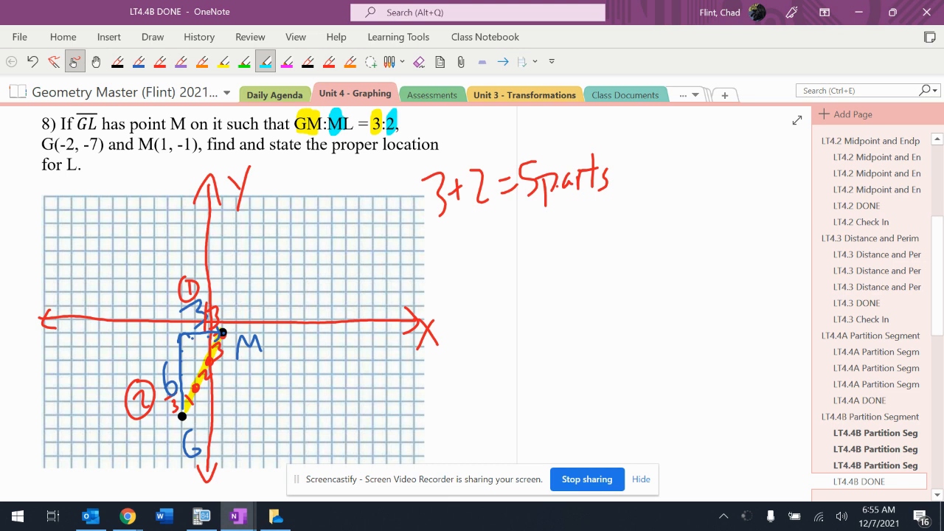
# Mark two more steps beyond M in red and draw the extension toward L with the light-blue highlighter
pyautogui.moveTo(221, 332); pyautogui.dragTo(298, 189)
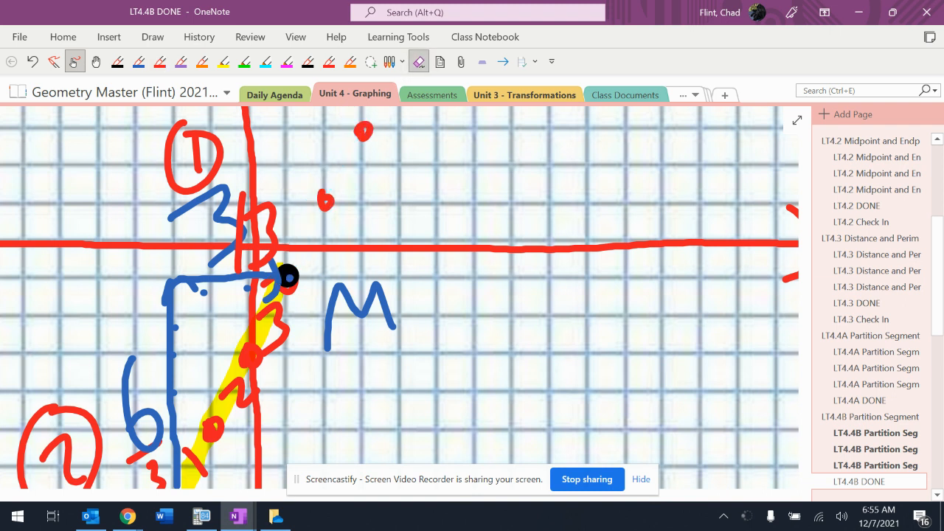
pyautogui.moveTo(287, 277); pyautogui.dragTo(328, 195)
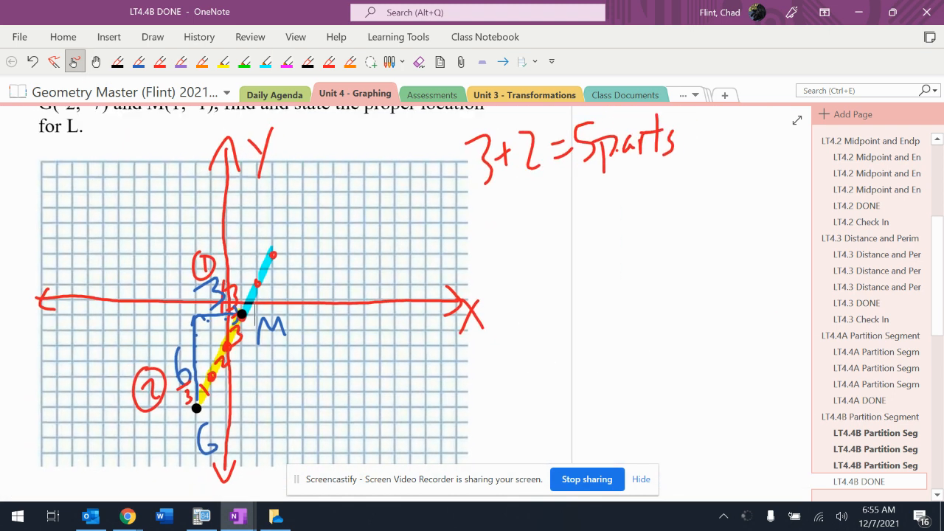
# Write L(3,3) in red pen at the end of the extended line
pyautogui.scroll(3)
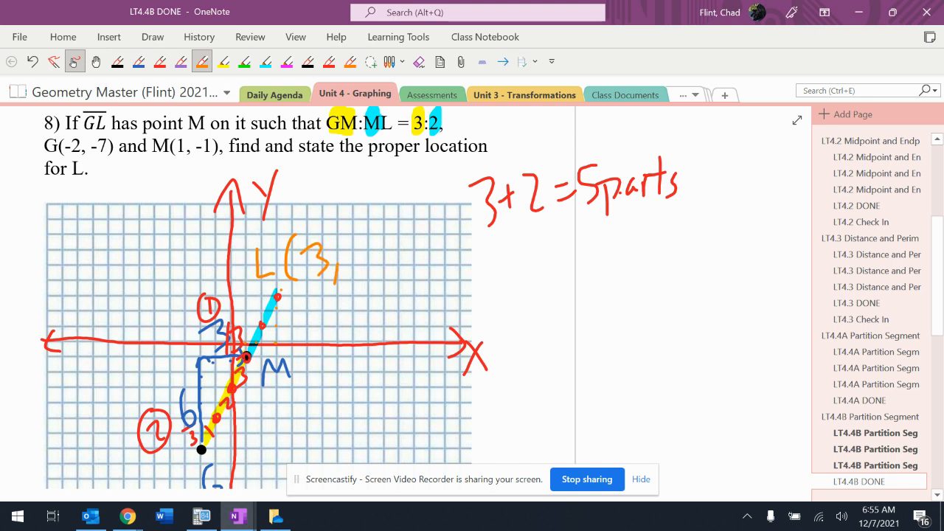
pyautogui.write('3)')
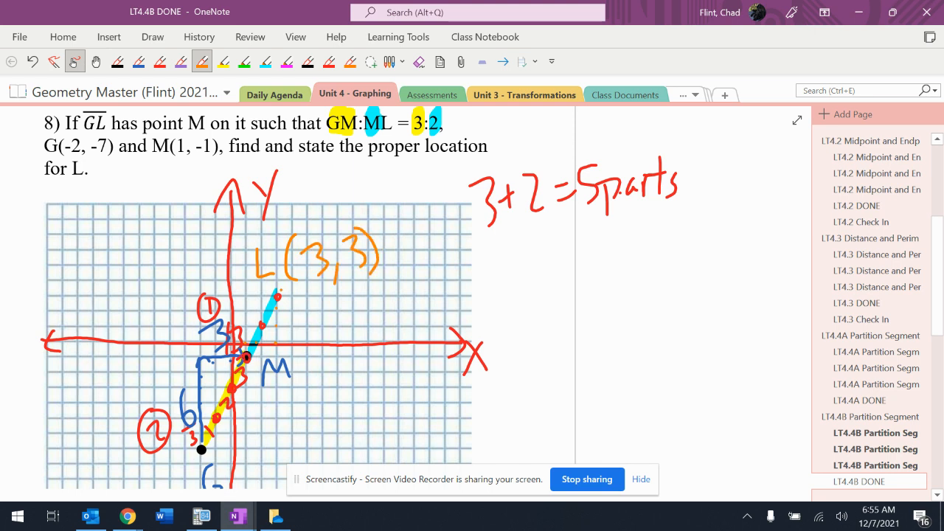